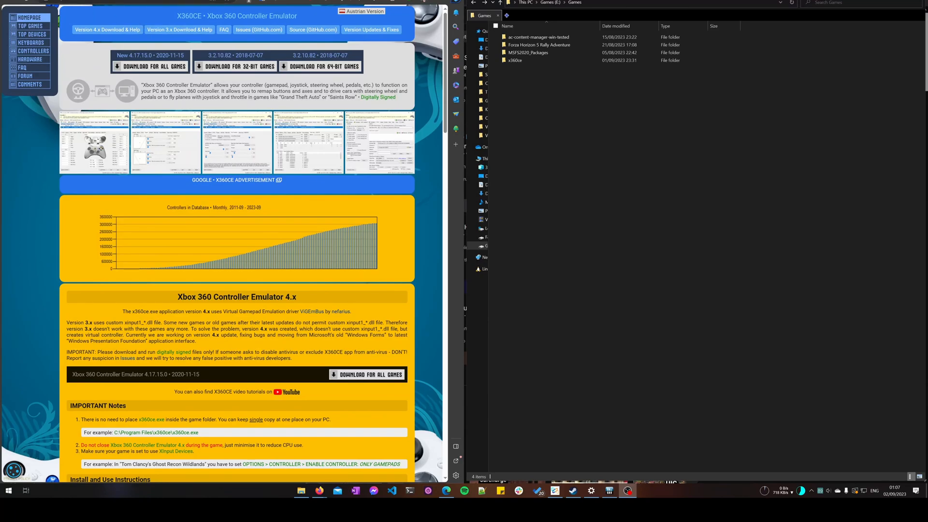
mouse_move(98, 18)
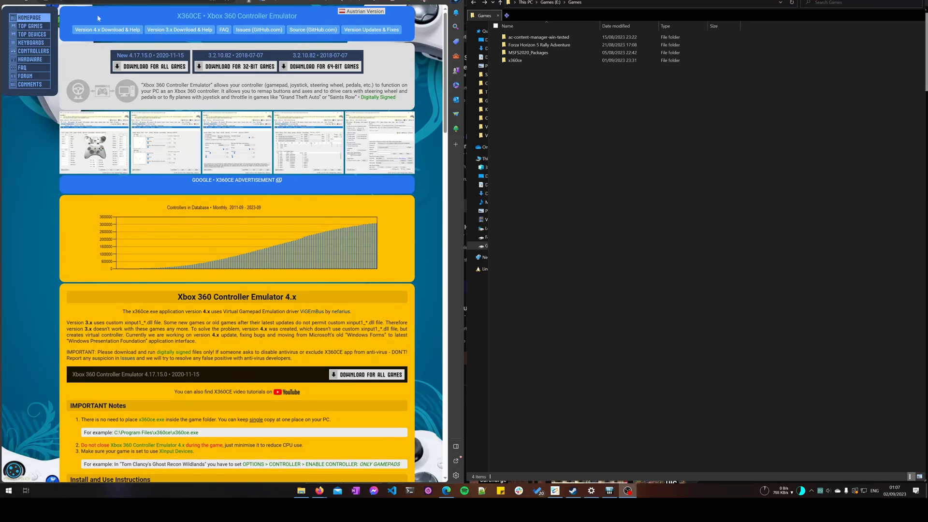
mouse_move(152, 148)
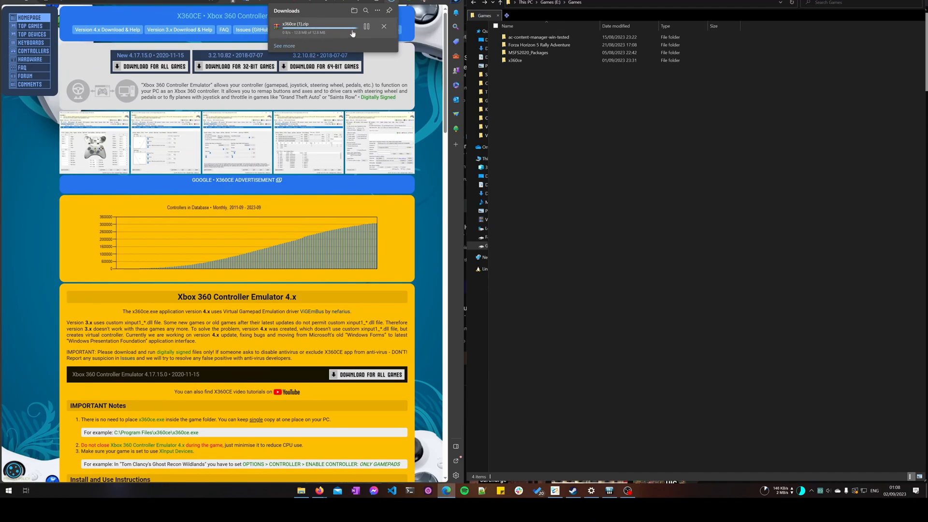
- Go up to the E: drive root, then into Games and the x360ce folder, selecting x360ce.exe
left_click(384, 26)
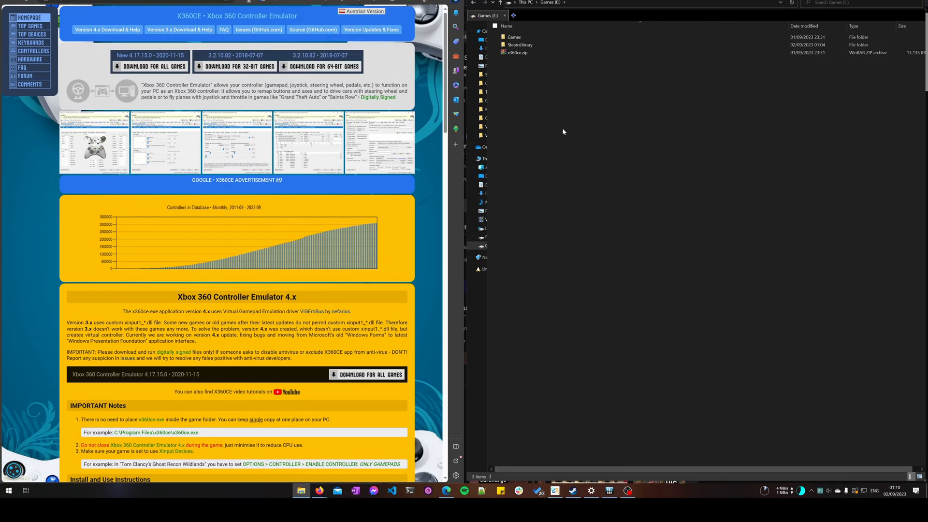
mouse_move(624, 71)
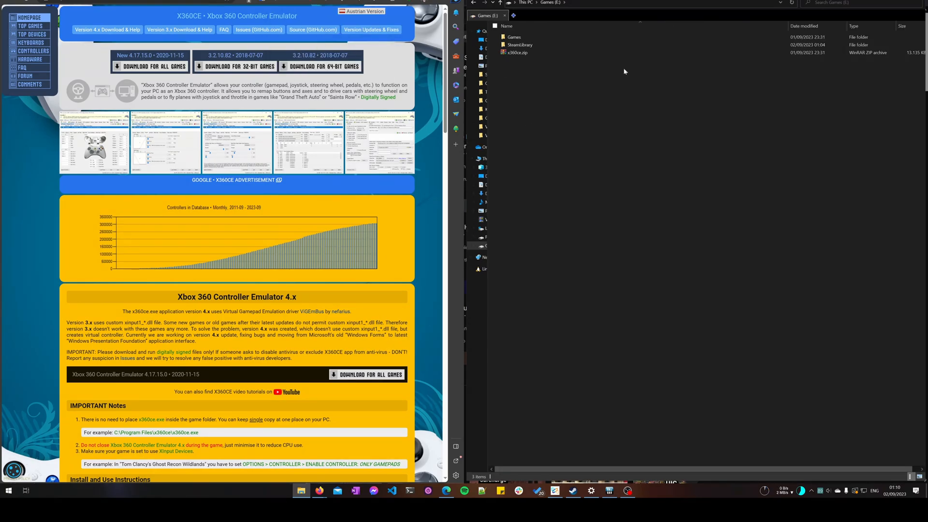
mouse_move(526, 72)
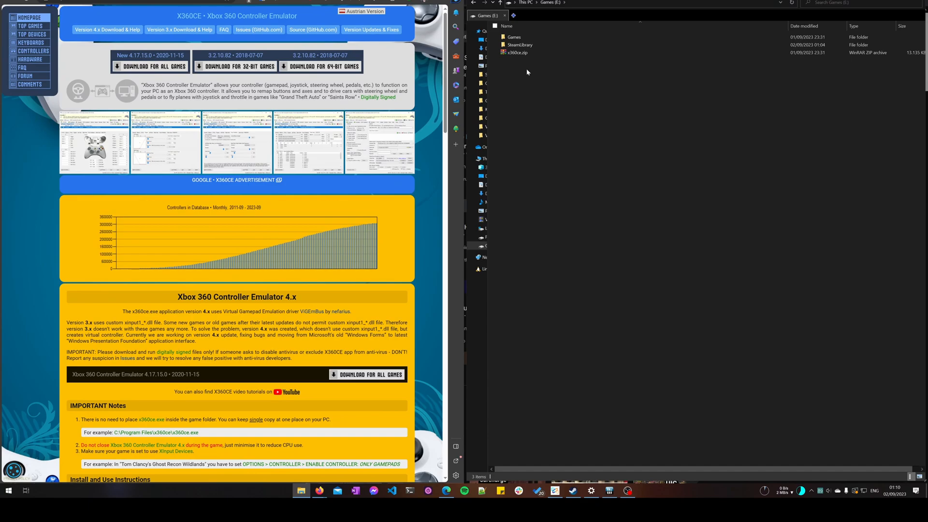
double_click(515, 52)
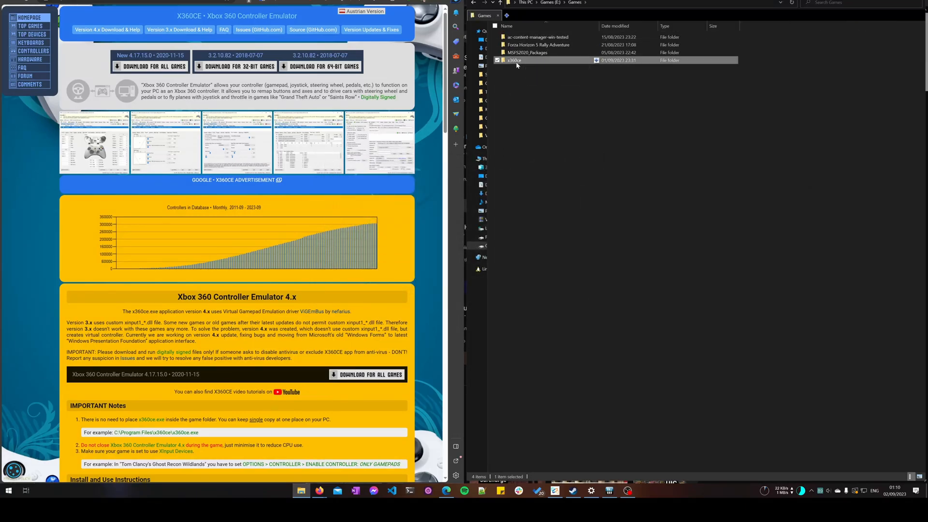
double_click(514, 60)
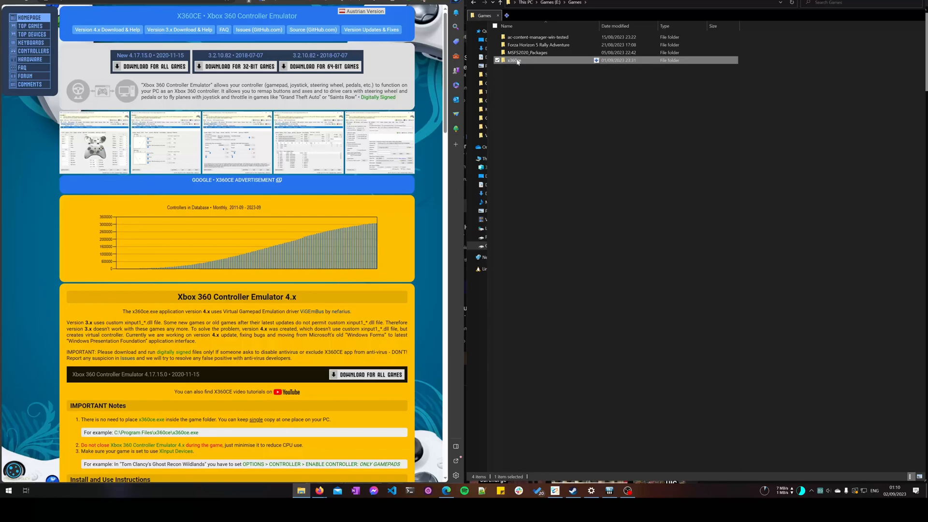
double_click(513, 59)
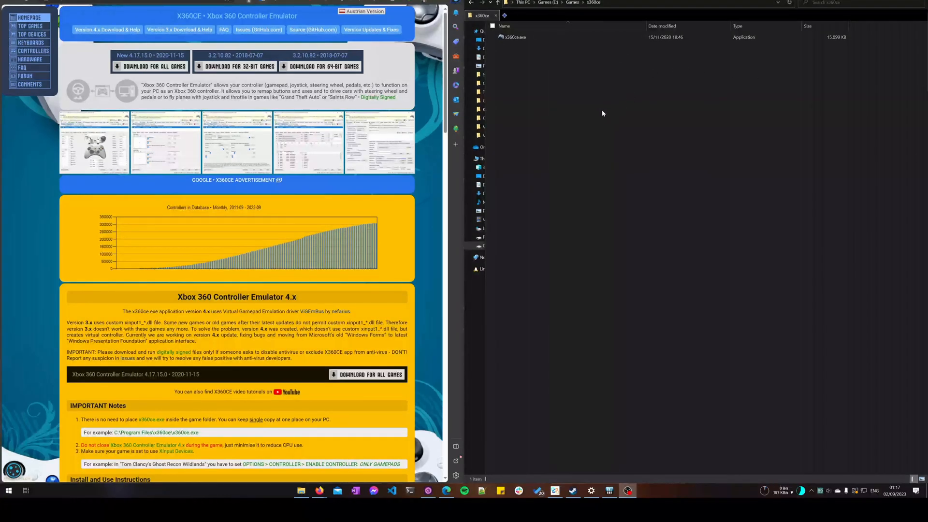
left_click(513, 37)
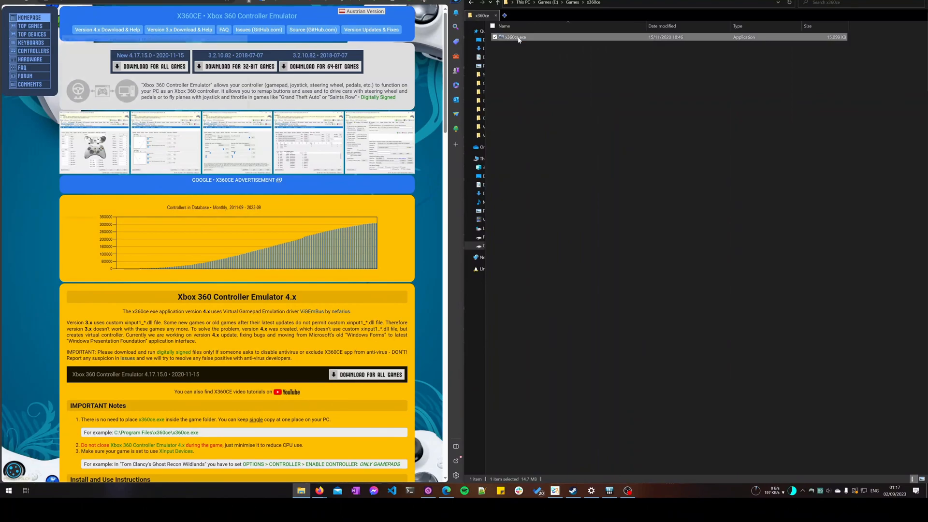
- Launch x360ce.exe, enlarge its window, check the Issues page and return to Controller 1
double_click(512, 37)
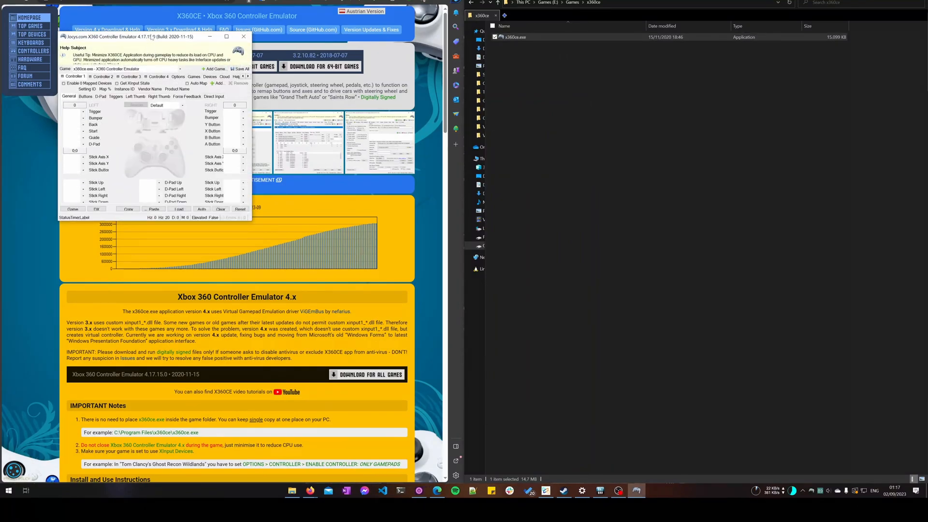
left_click_drag(153, 35, 402, 53)
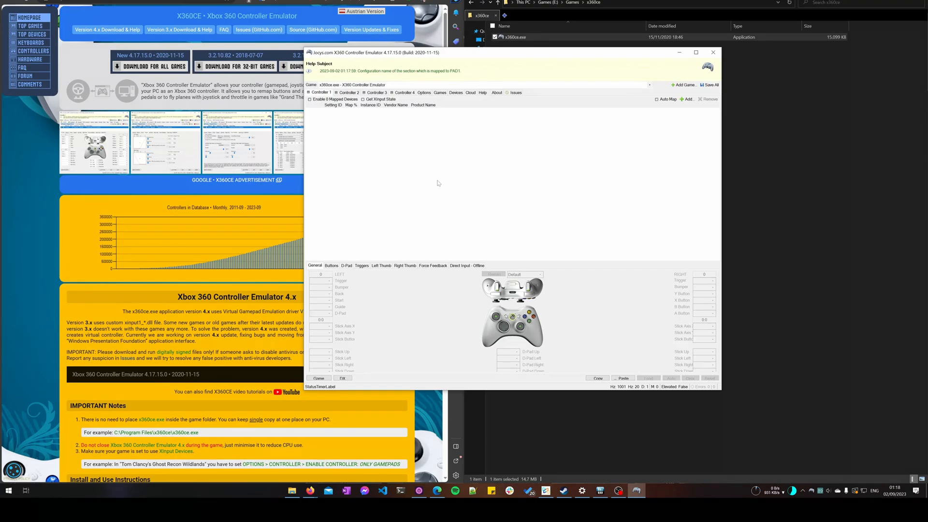
mouse_move(442, 192)
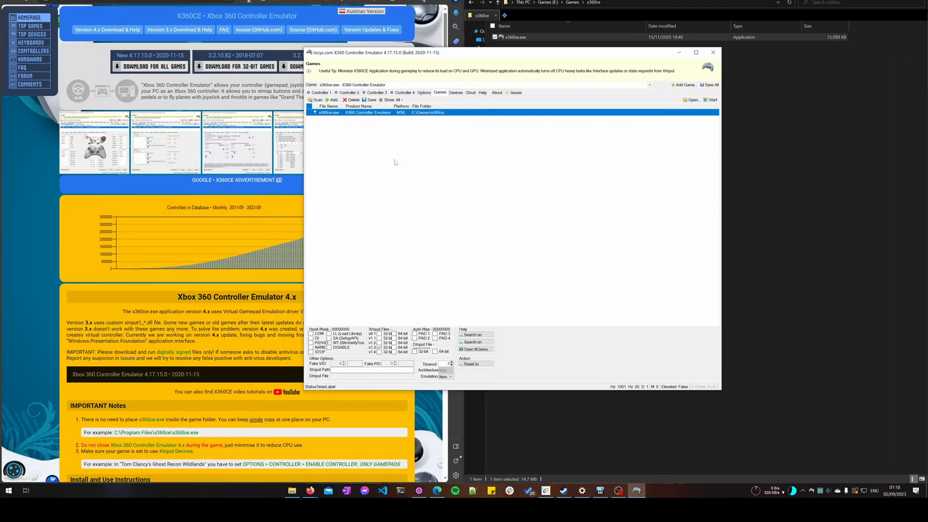
left_click(515, 92)
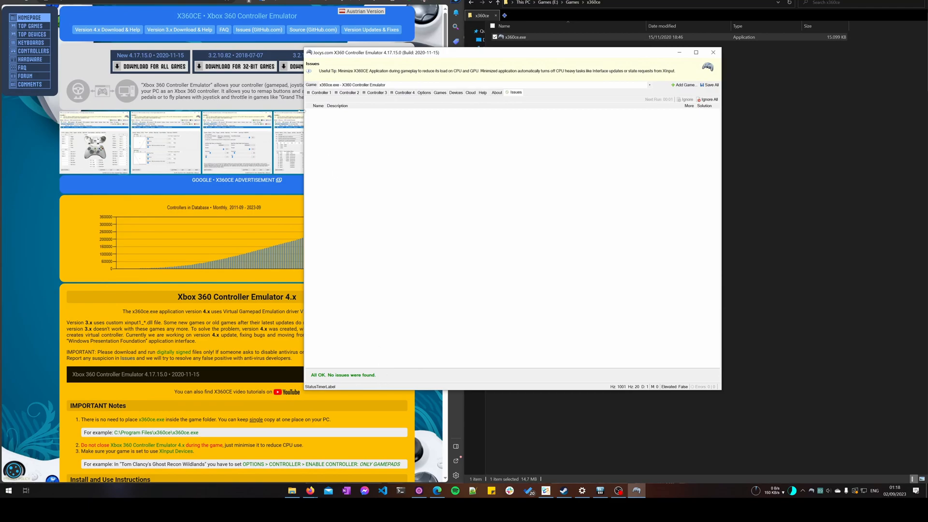
left_click(319, 93)
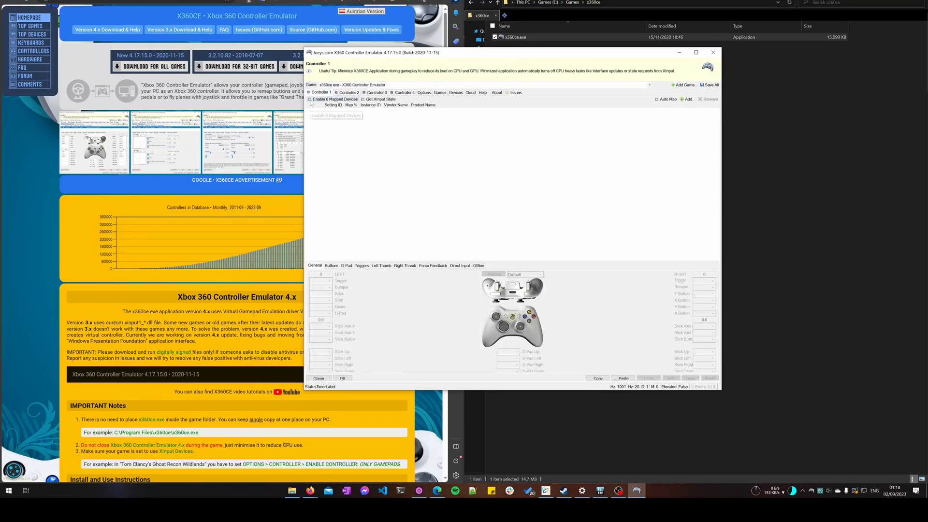
- Add the VKB-Sim Gladiator EVO joystick as Controller 1's mapped device
left_click(310, 99)
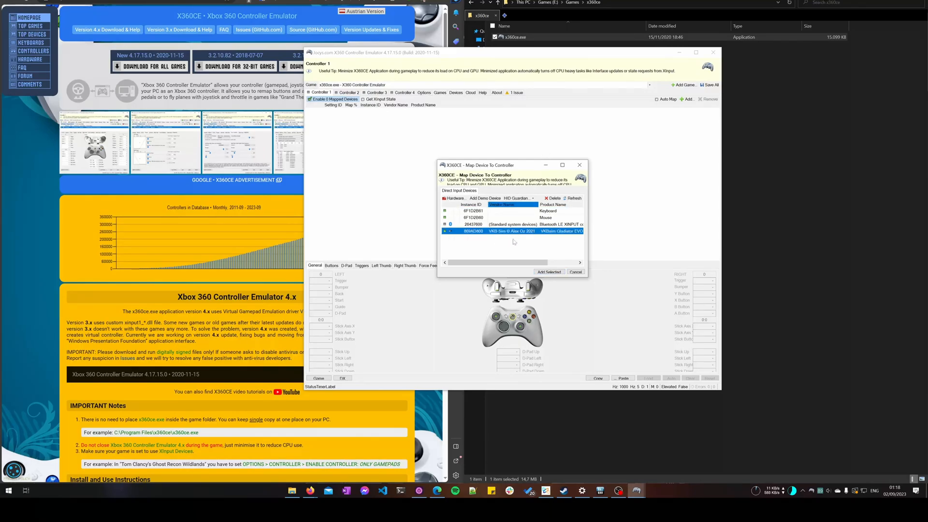
left_click(547, 271)
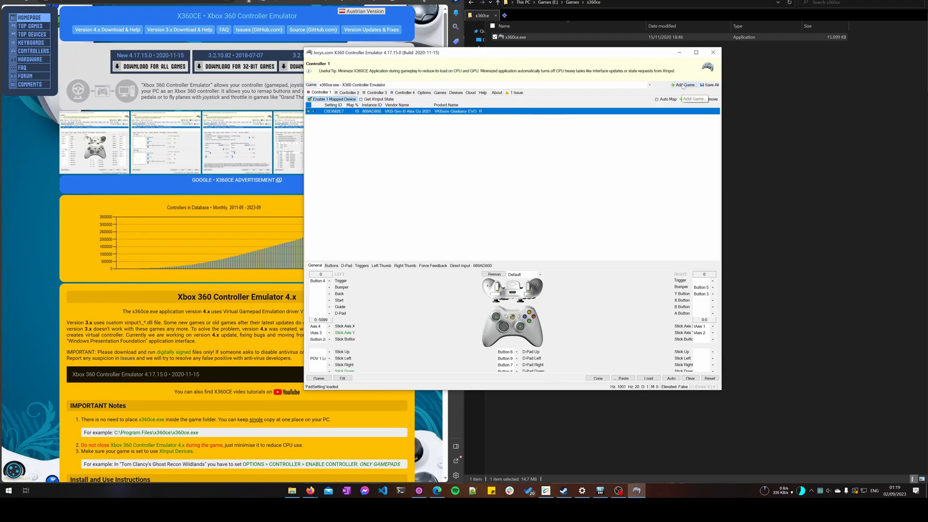
- Add Starfield.exe from SteamLibrary\steamapps\common\Starfield as the configured game
left_click(683, 86)
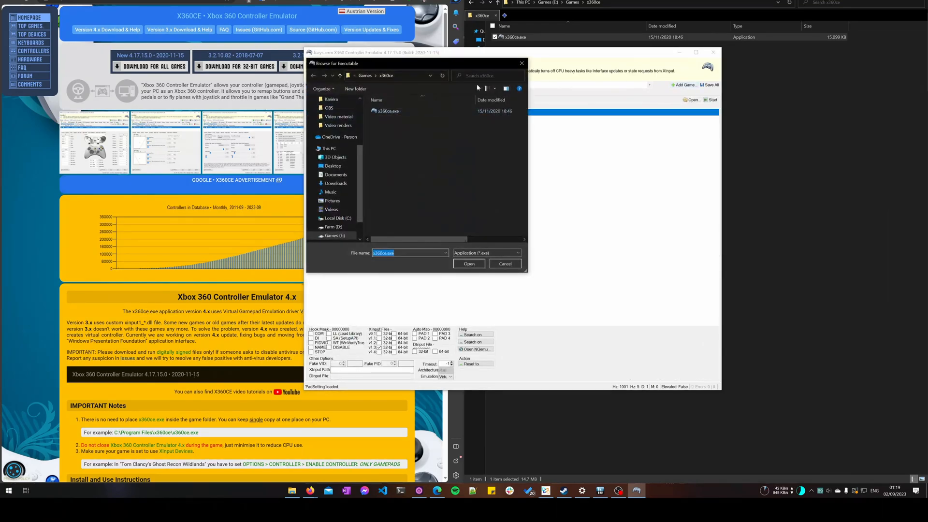
left_click(312, 148)
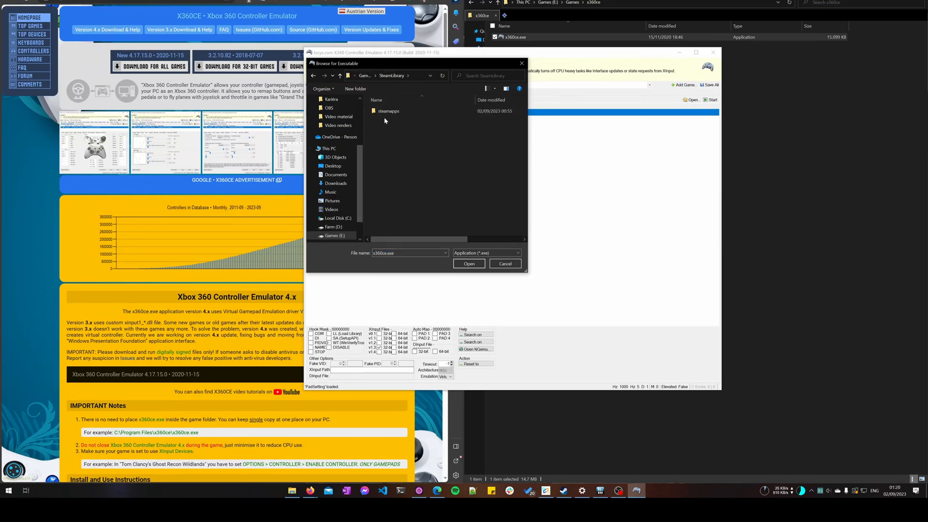
left_click(389, 111)
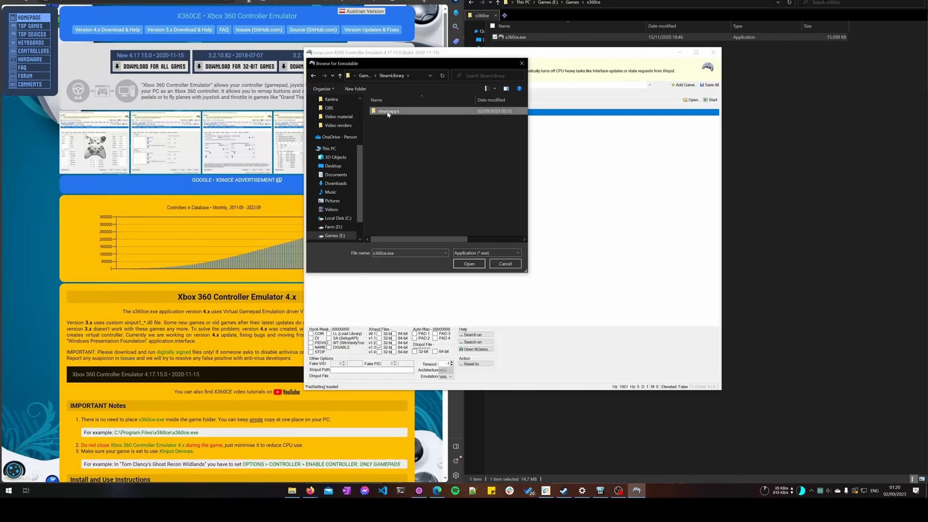
double_click(389, 111)
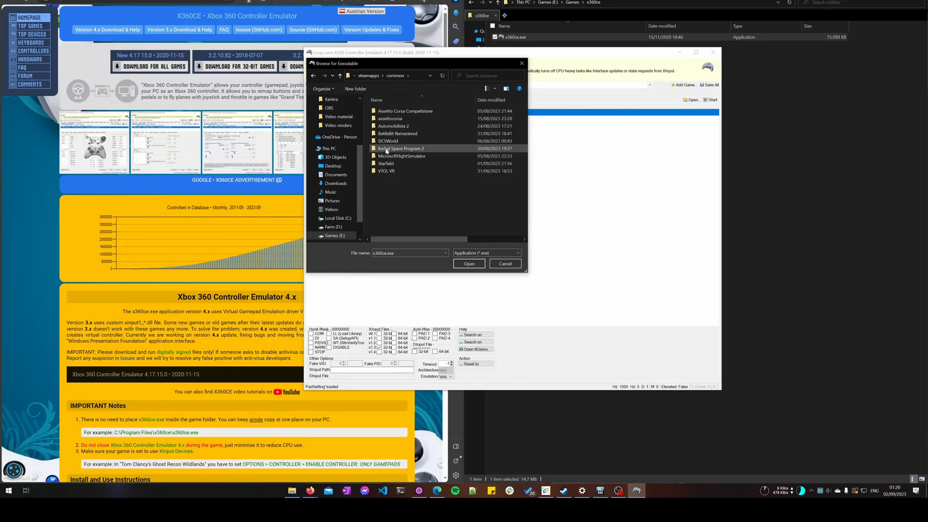
double_click(386, 163)
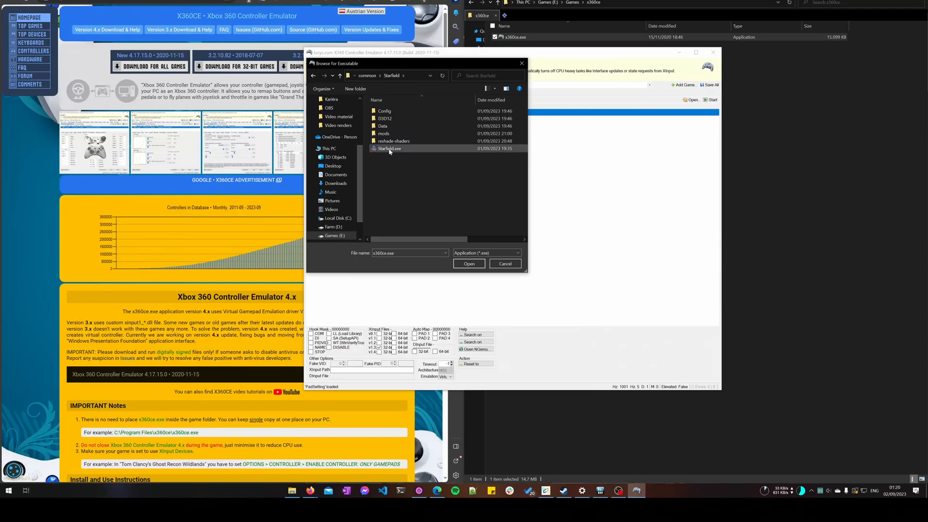
left_click(468, 263)
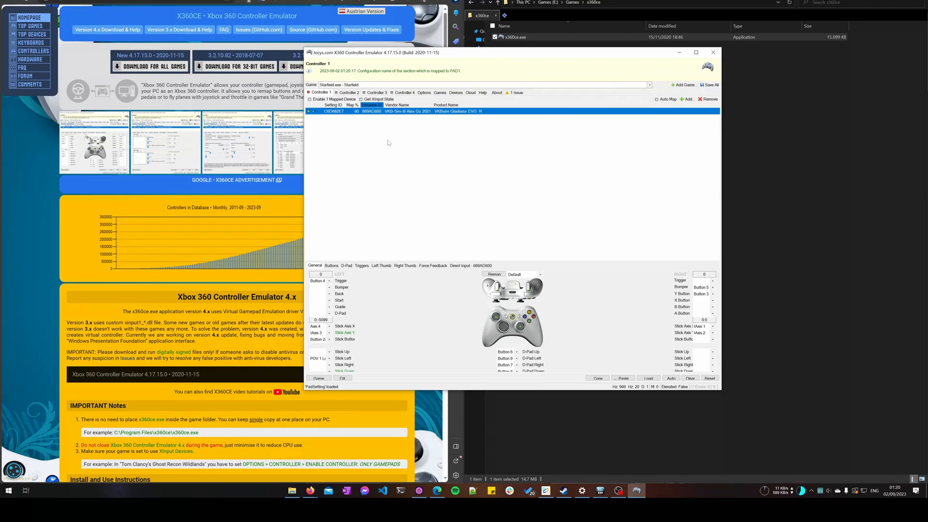
mouse_move(406, 173)
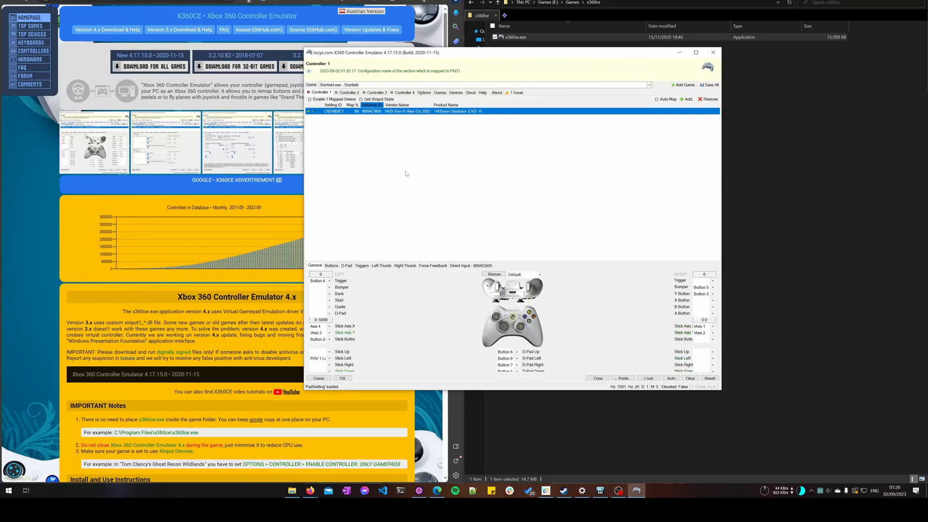
mouse_move(561, 223)
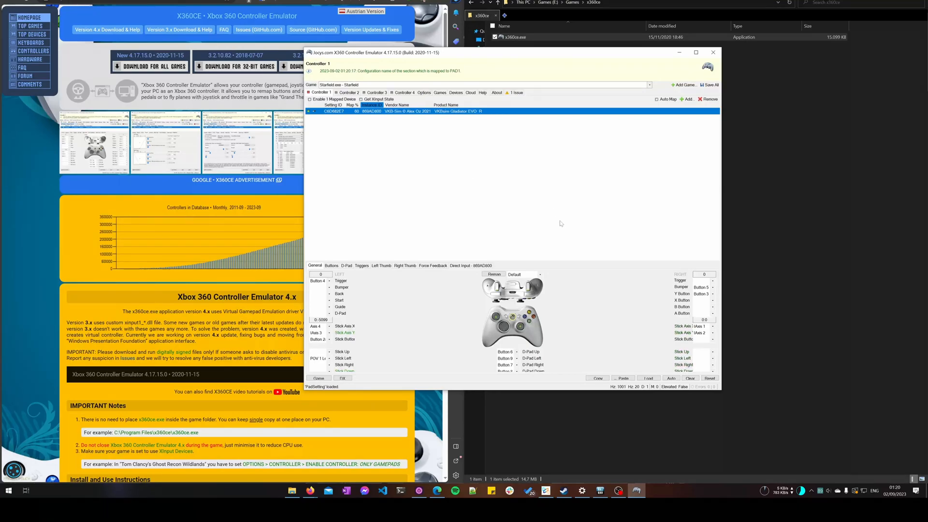
mouse_move(516, 207)
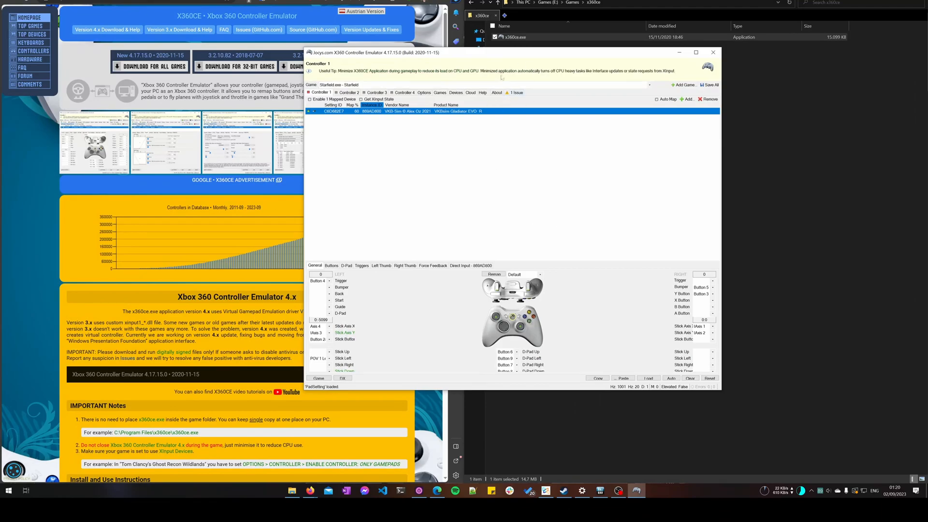
- Install the Virtual Device Driver from the Issues page, then go back to Controller 1
left_click(513, 93)
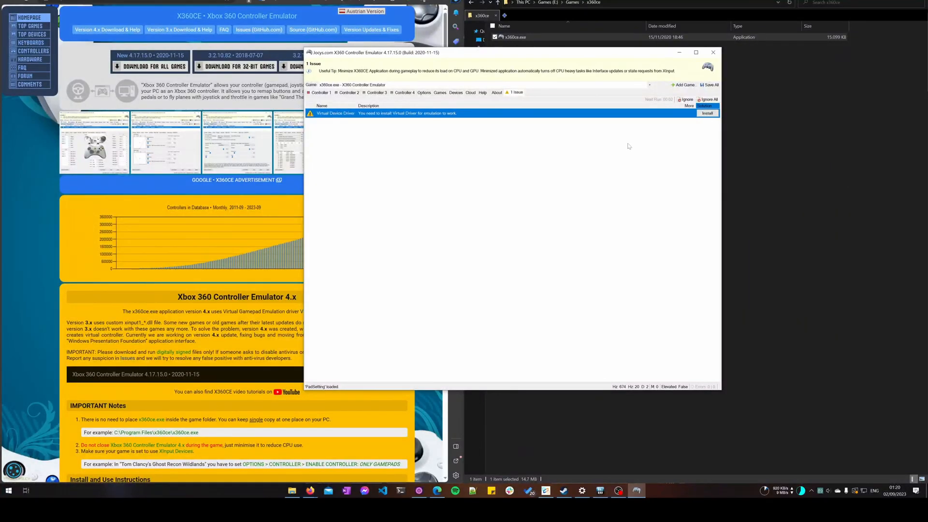
left_click(707, 113)
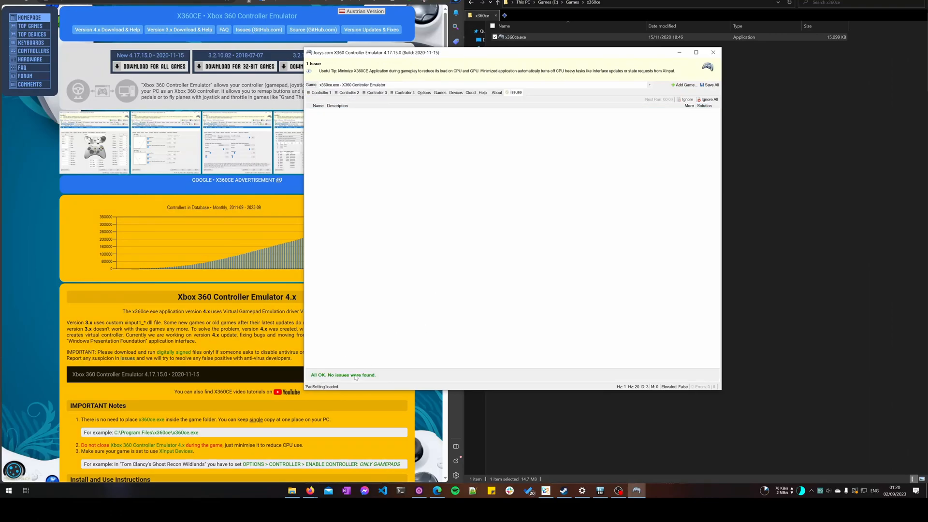
left_click(320, 93)
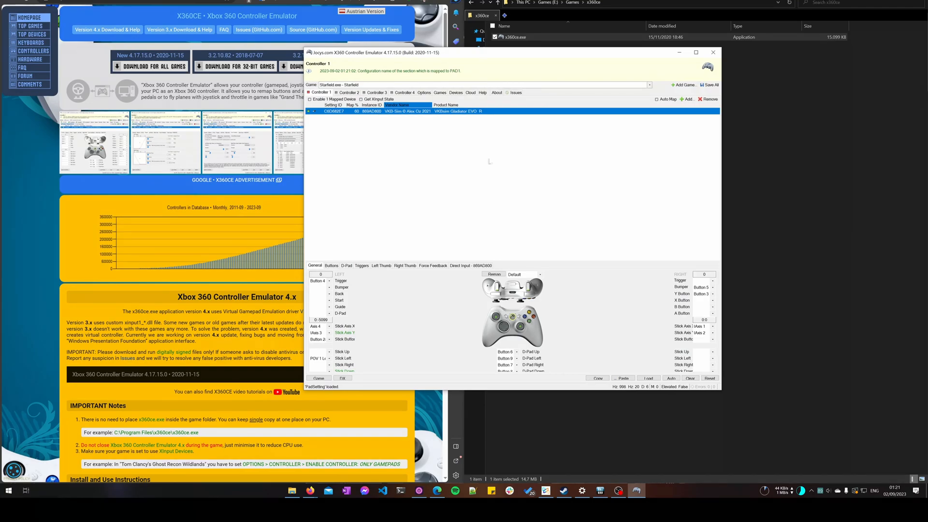
mouse_move(709, 85)
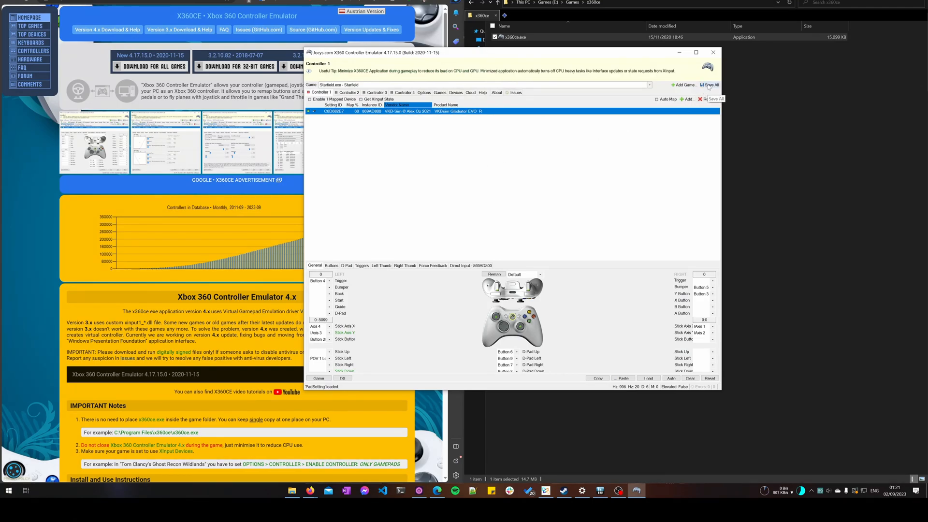
- Save all settings for Starfield.exe with the Gladiator stick on Controller 1
left_click(713, 85)
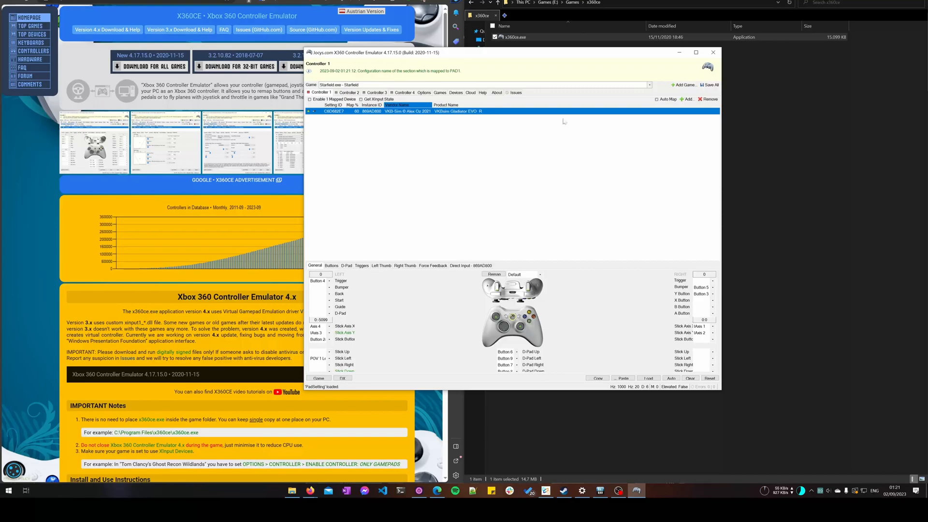